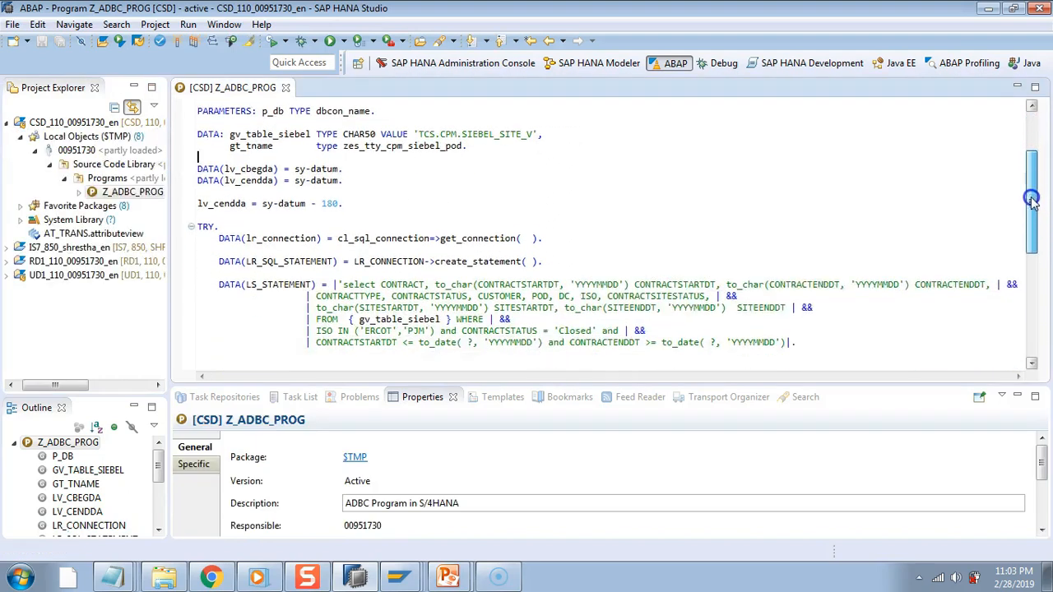
- Confirm in System Status component details that the database system is ORACLE
scroll(down, 3)
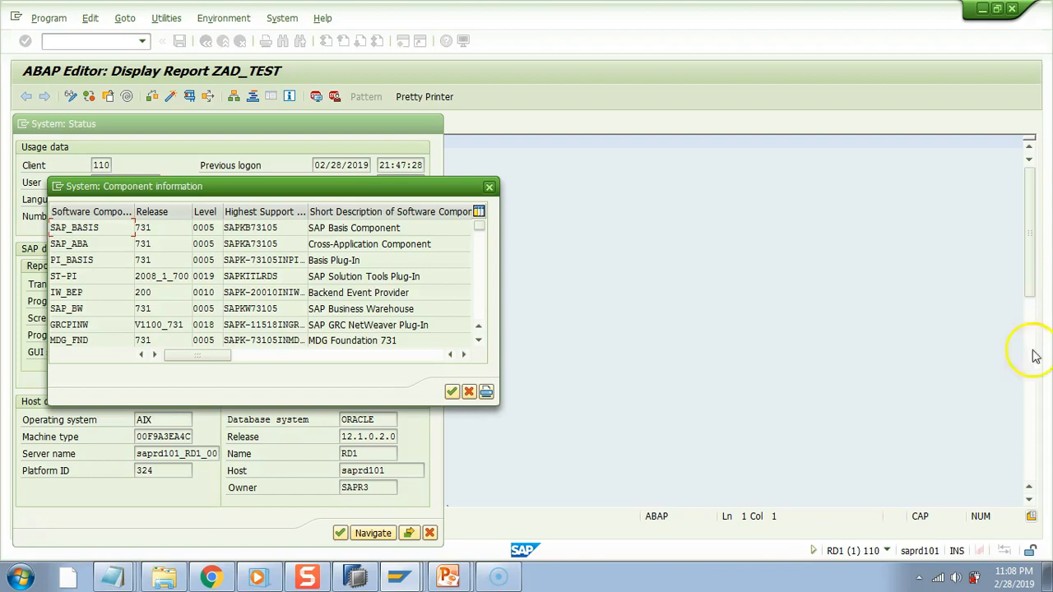
mouse_move(348, 428)
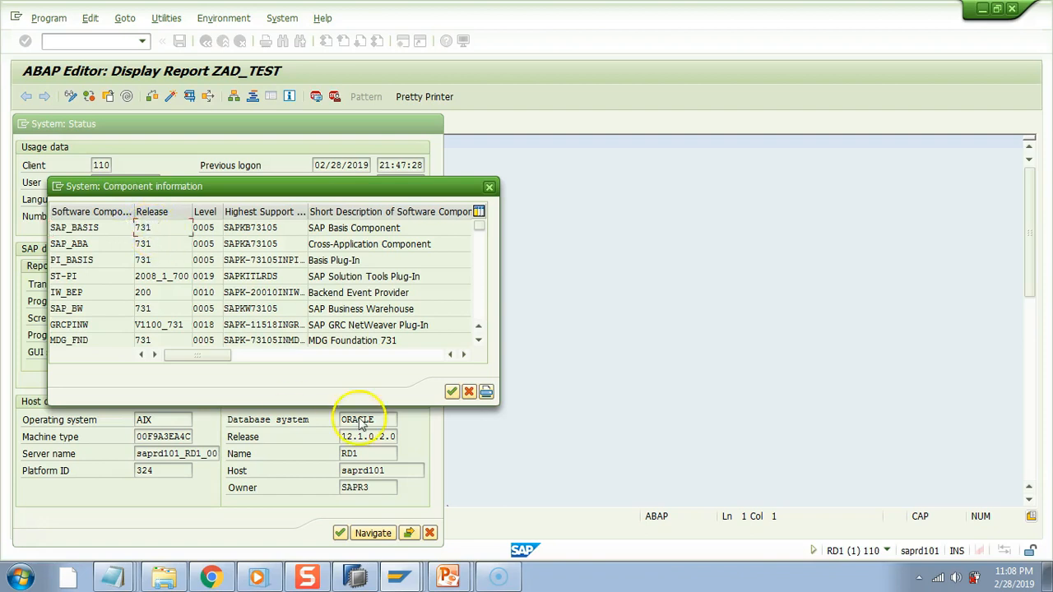
click(401, 576)
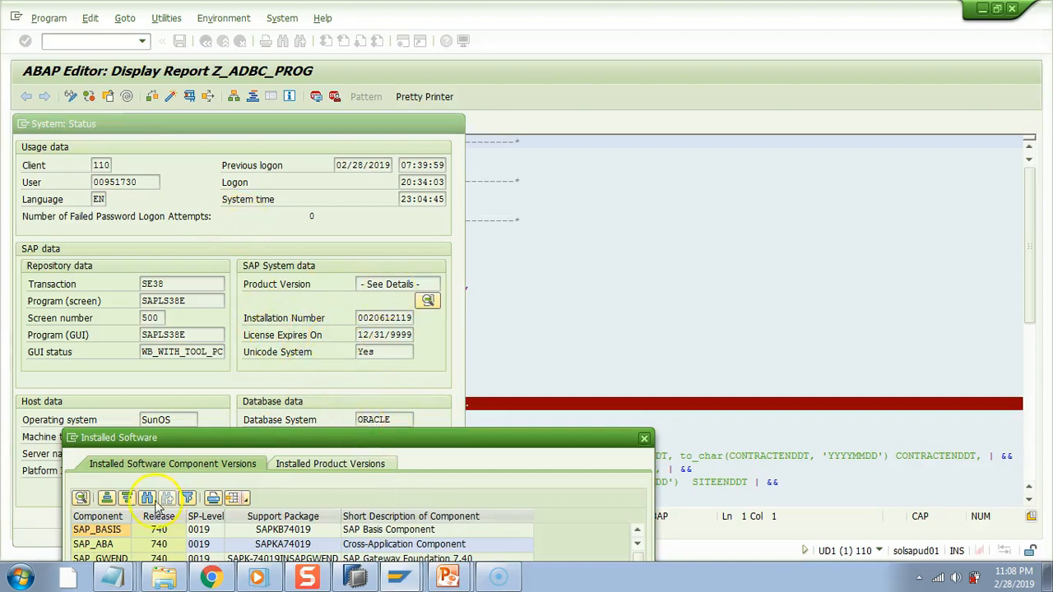
click(158, 530)
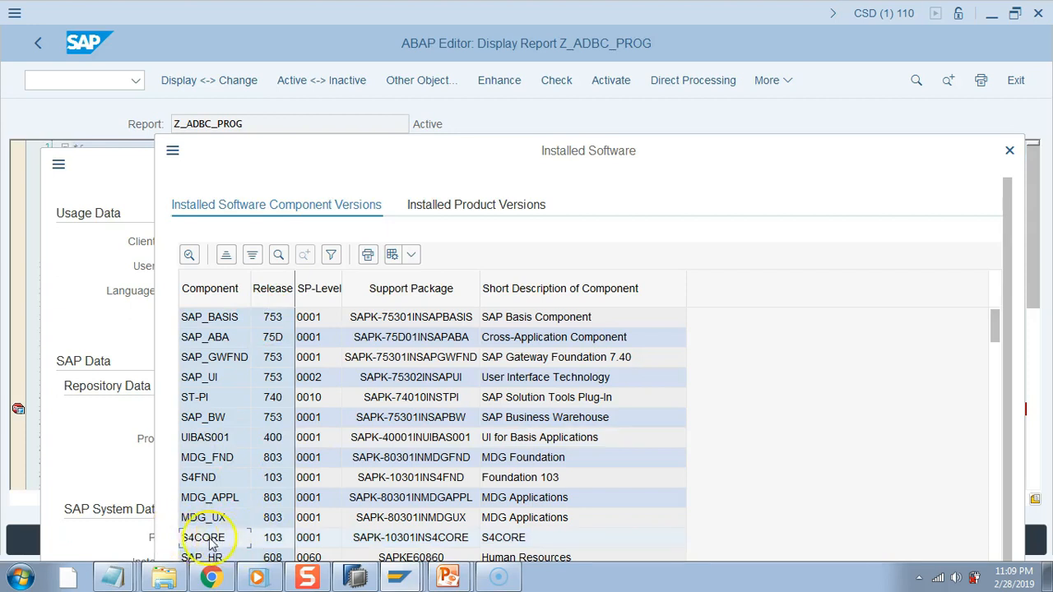
mouse_move(247, 550)
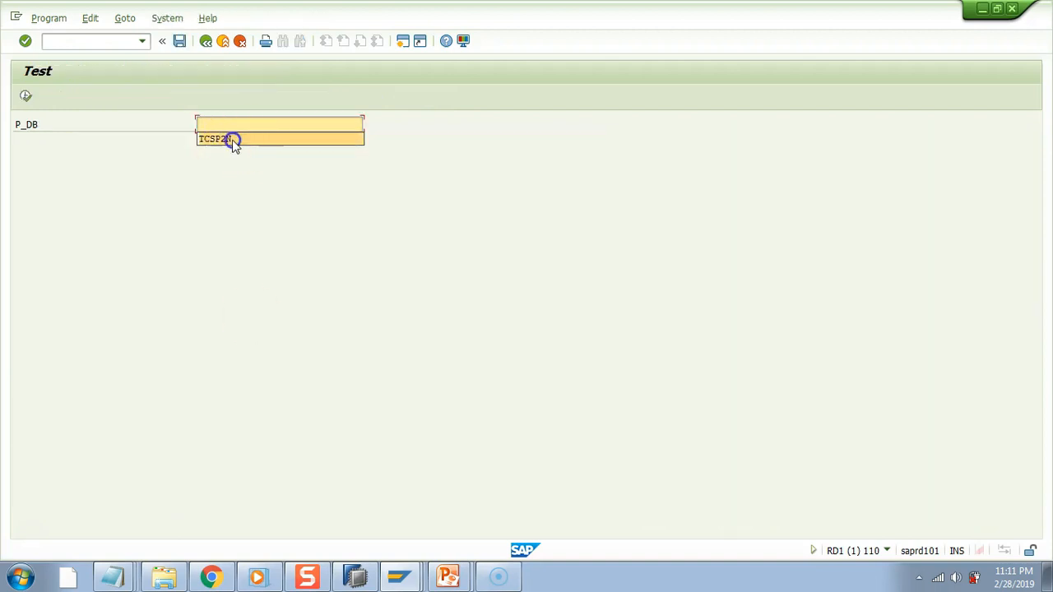
- Run the program with P_DB connection TCSP2N to stop at the get_connection breakpoint
click(26, 98)
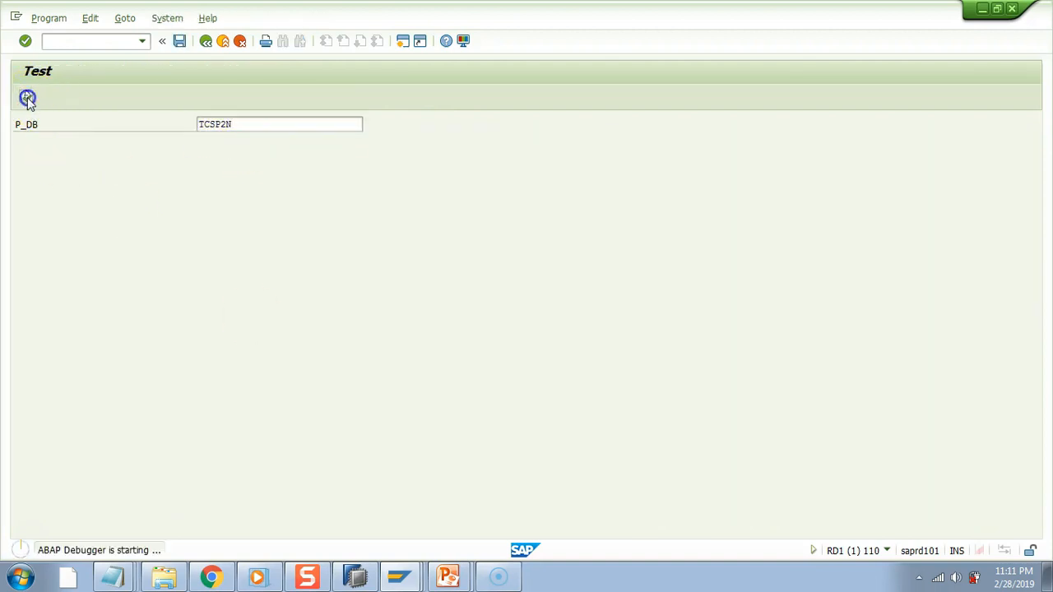
click(26, 99)
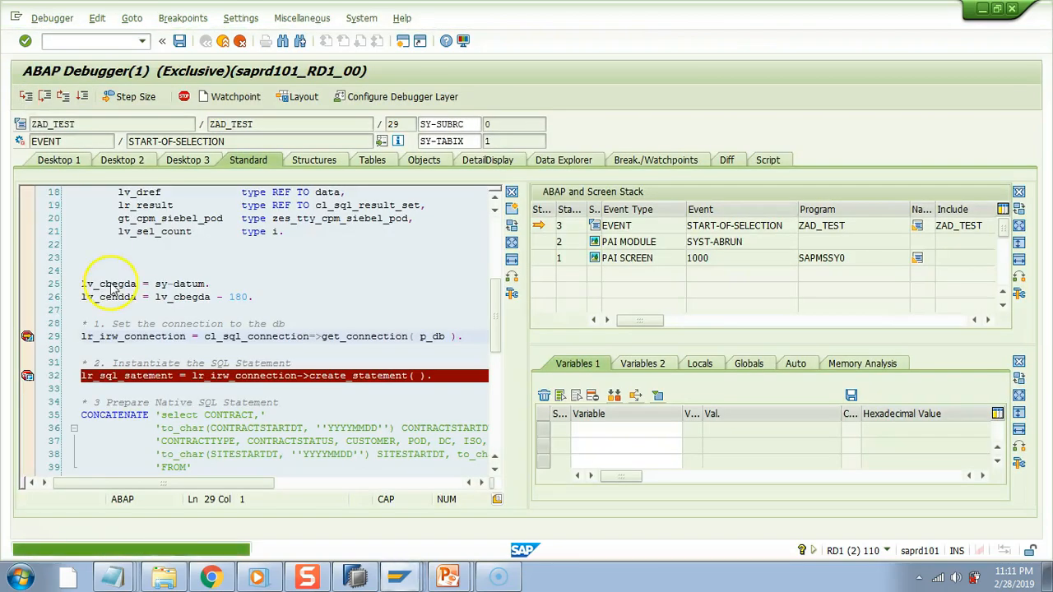
- Inspect the CL_SQL_CONNECTION object and read its CON_NAME value TCSP2N
click(164, 335)
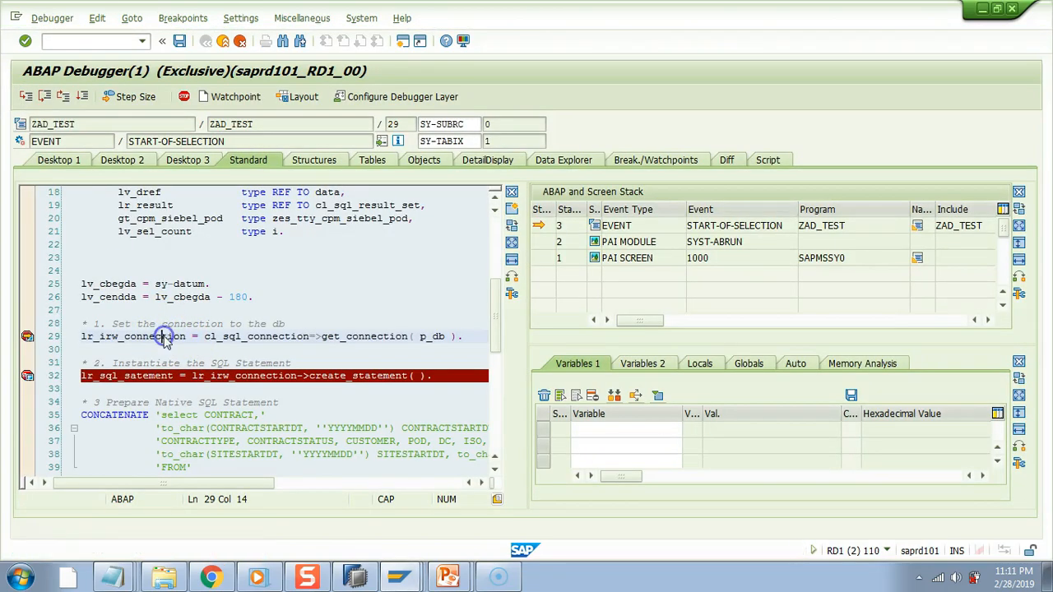
double_click(164, 336)
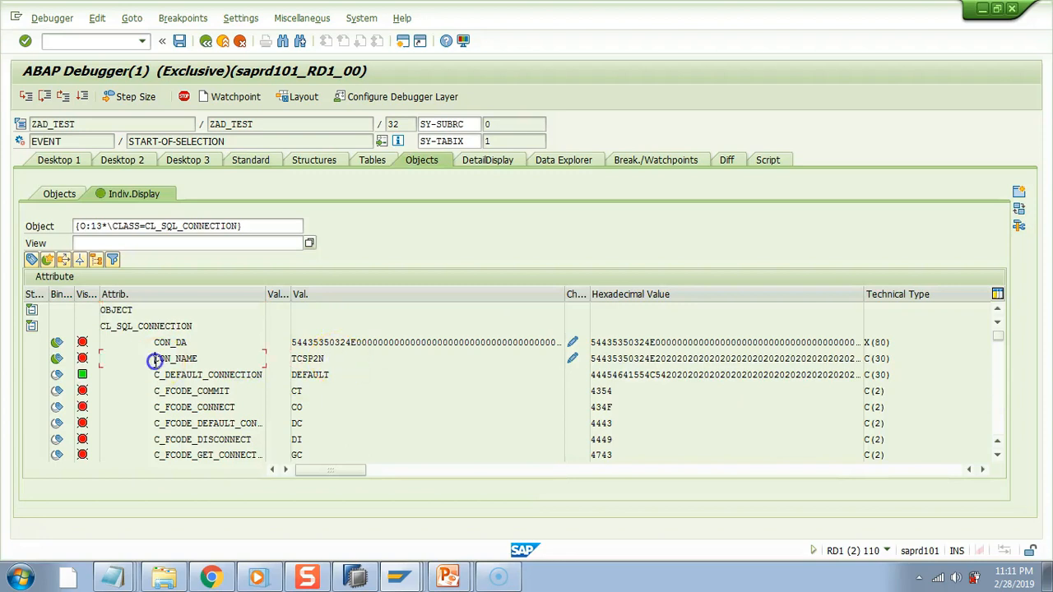
click(306, 359)
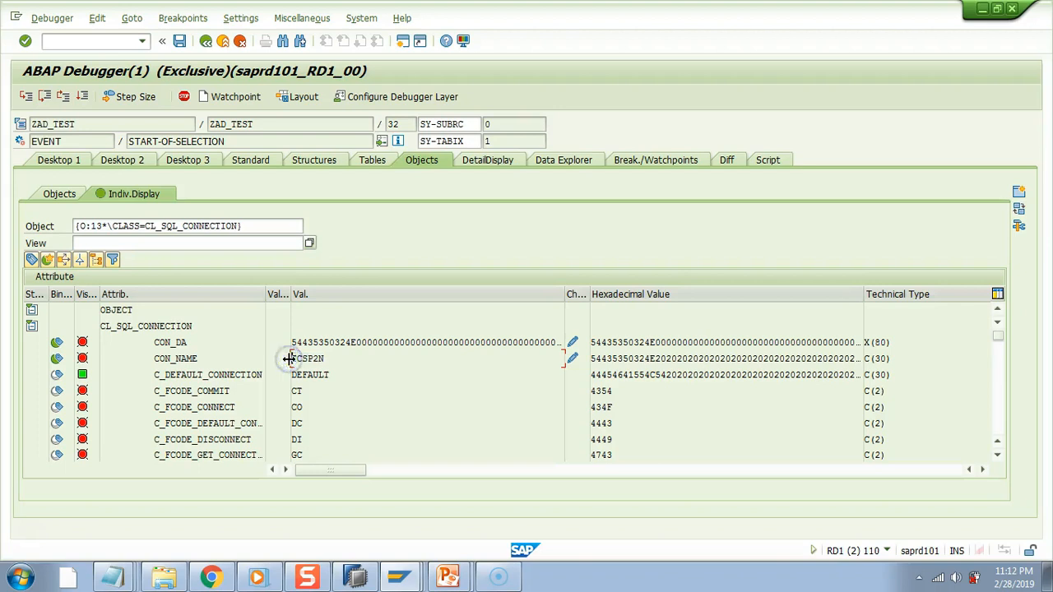
double_click(306, 359)
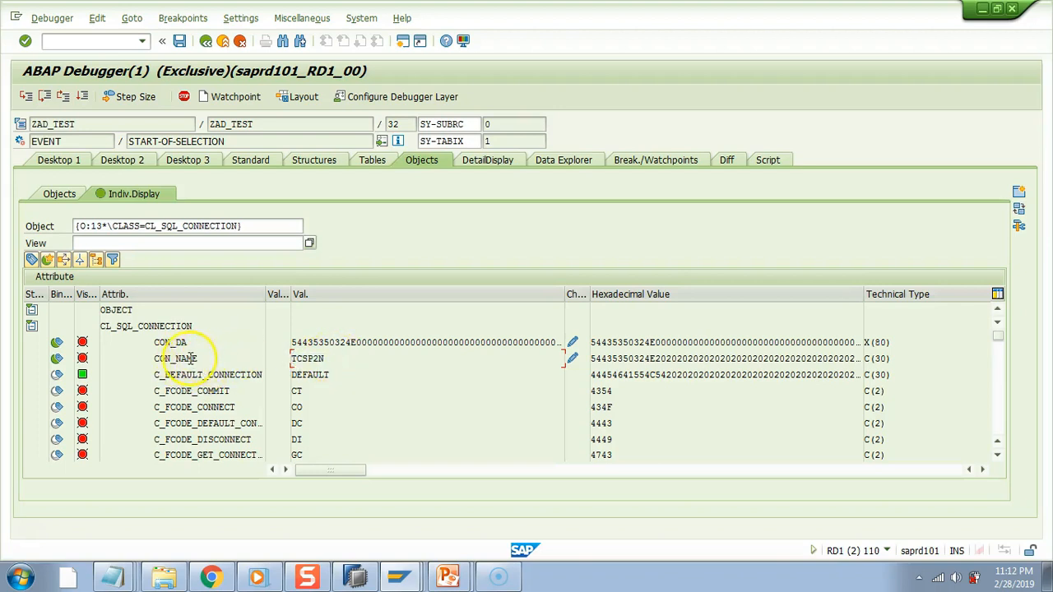
- Locate the DBMS attribute further down the list, showing ORA for Oracle
click(306, 359)
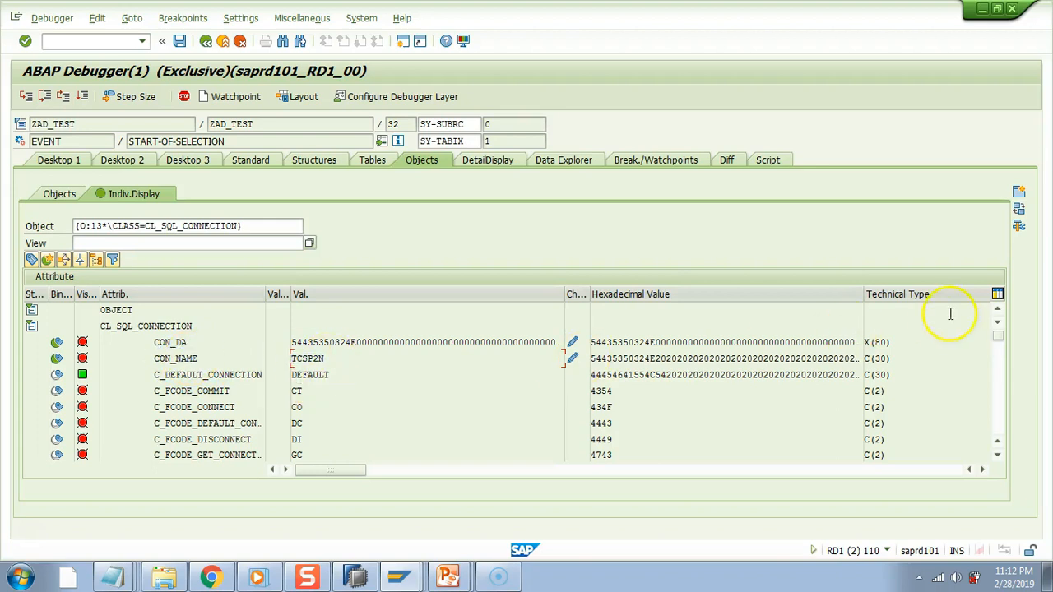
scroll(down, 3)
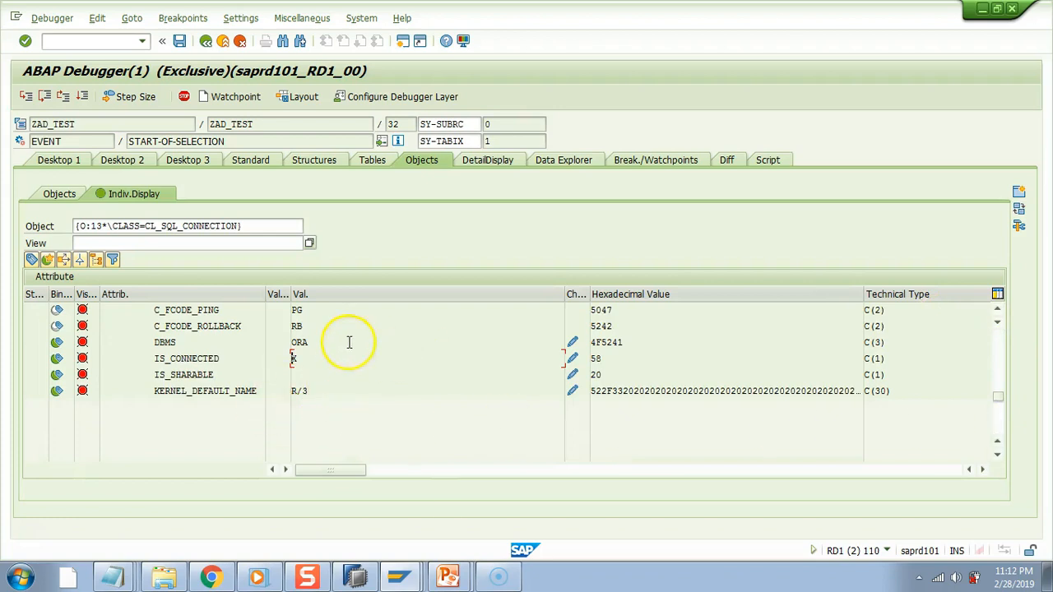
click(310, 343)
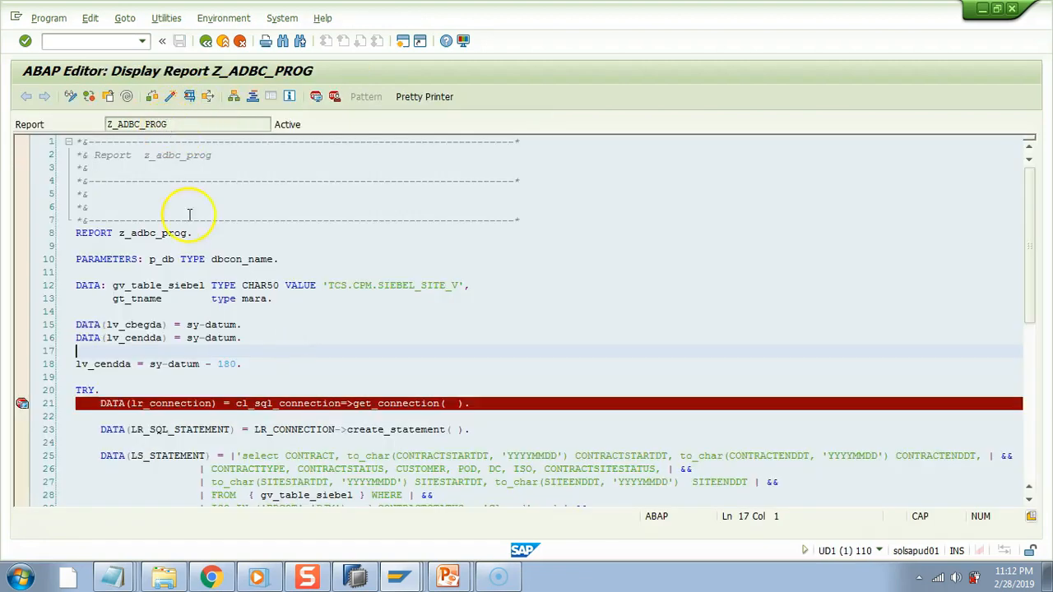
- Display report Z_ADBC_PROG on UD1 with a breakpoint on the get_connection line
click(453, 403)
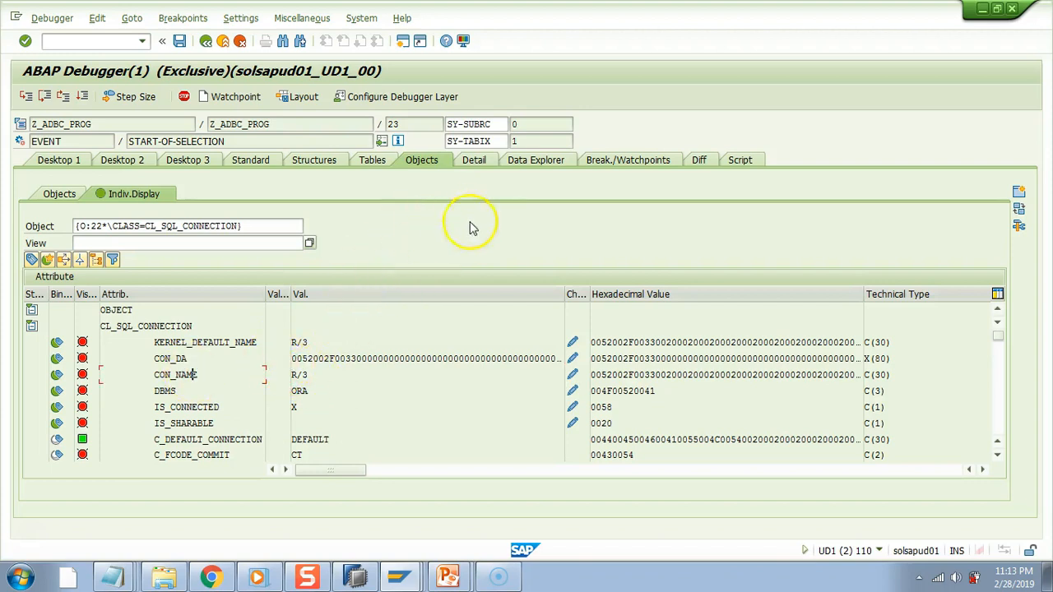
mouse_move(436, 218)
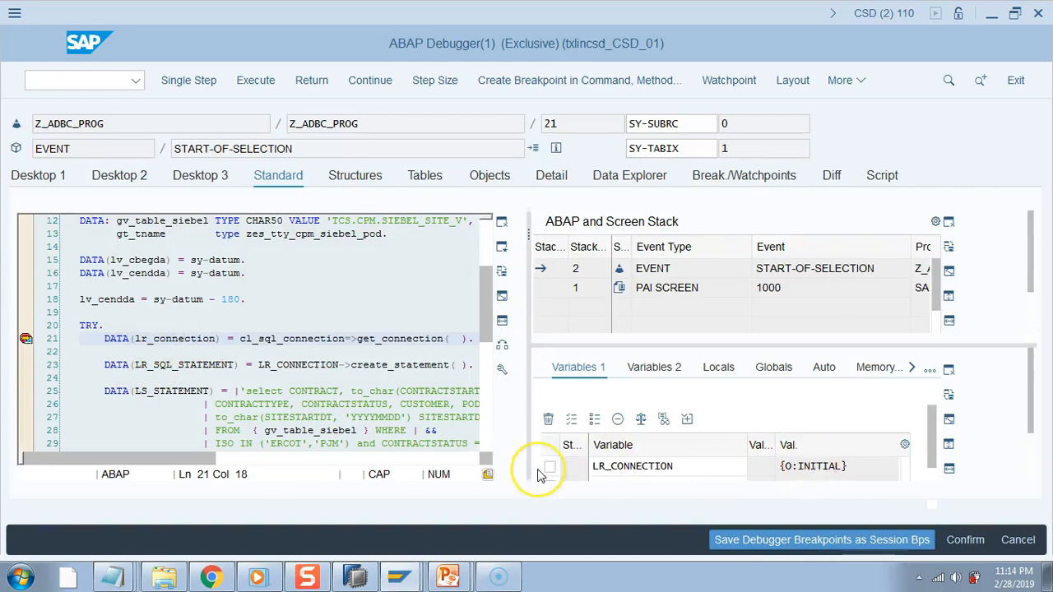
- Single-step over line 21 on CSD so LR_CONNECTION holds a CL_SQL_CONNECTION instance
click(188, 79)
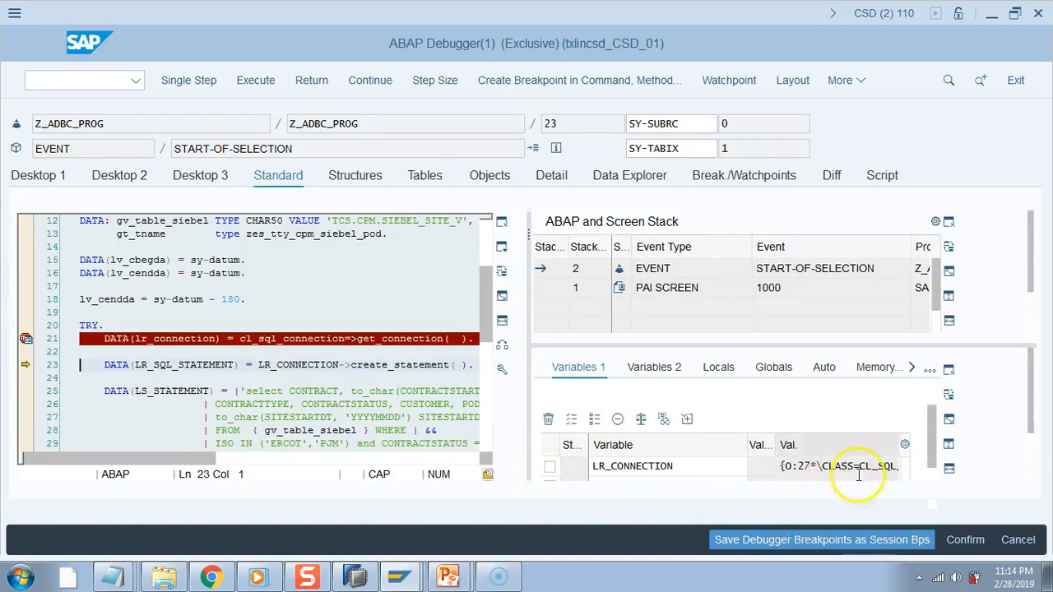
mouse_move(853, 434)
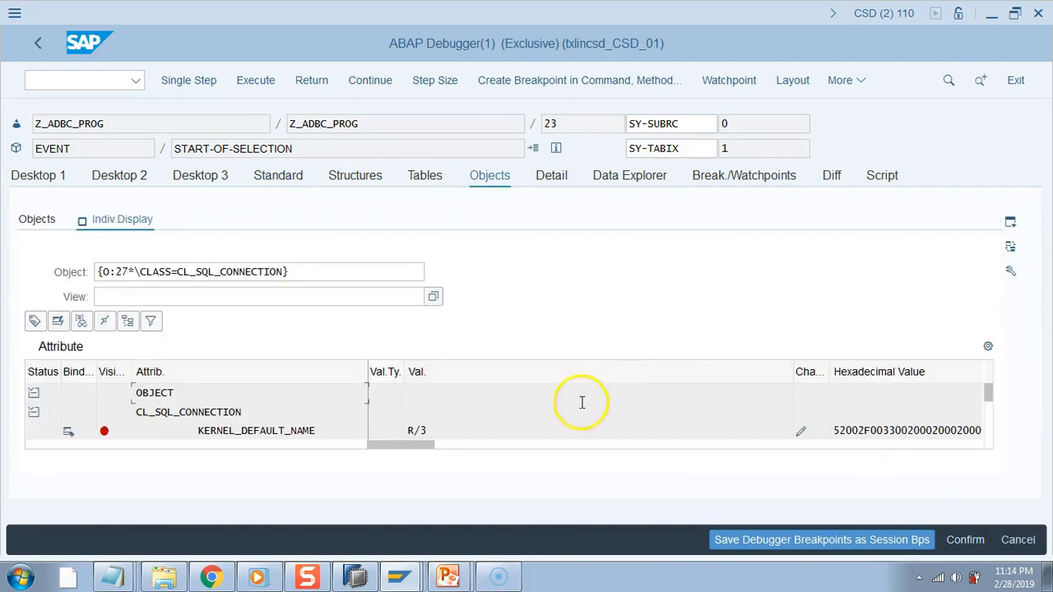
mouse_move(497, 477)
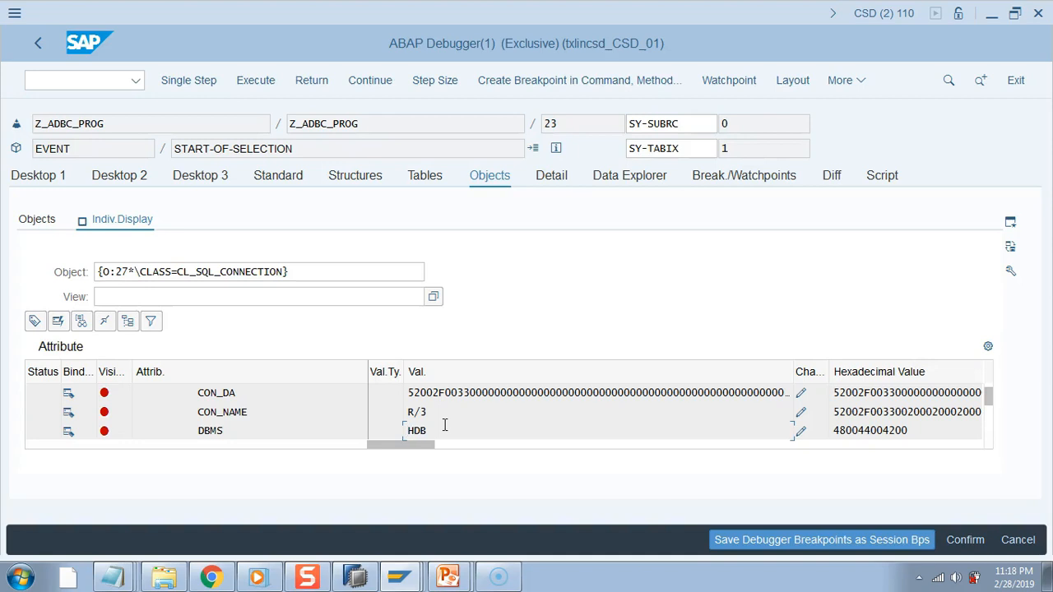
- Read the CSD connection attributes CON_NAME R/3 and DBMS HDB
click(408, 431)
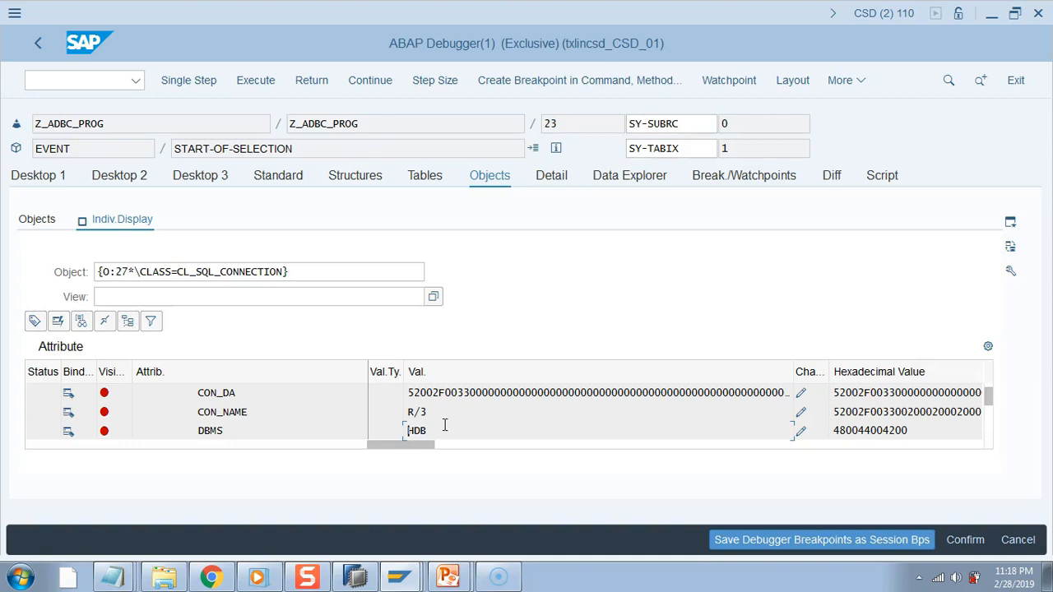